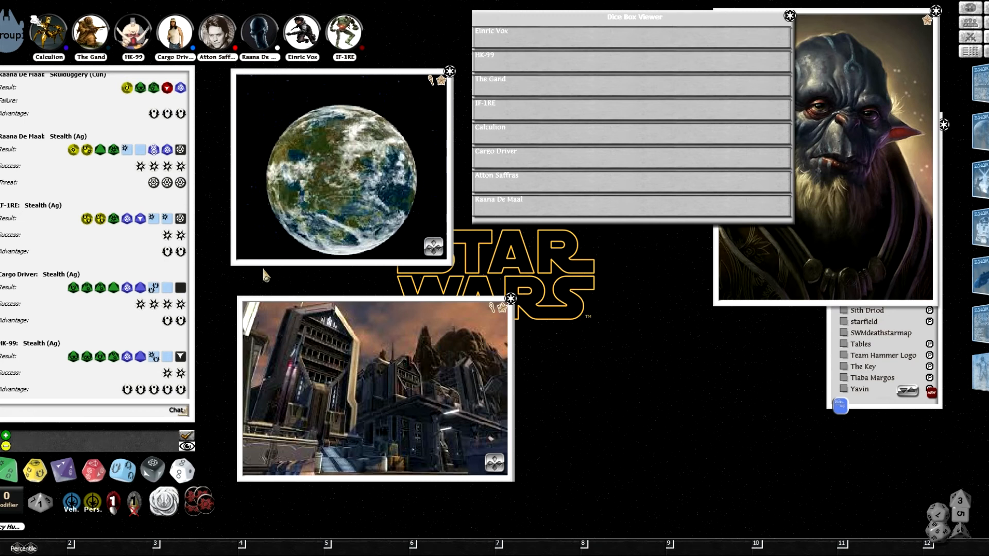
pyautogui.moveTo(204, 293)
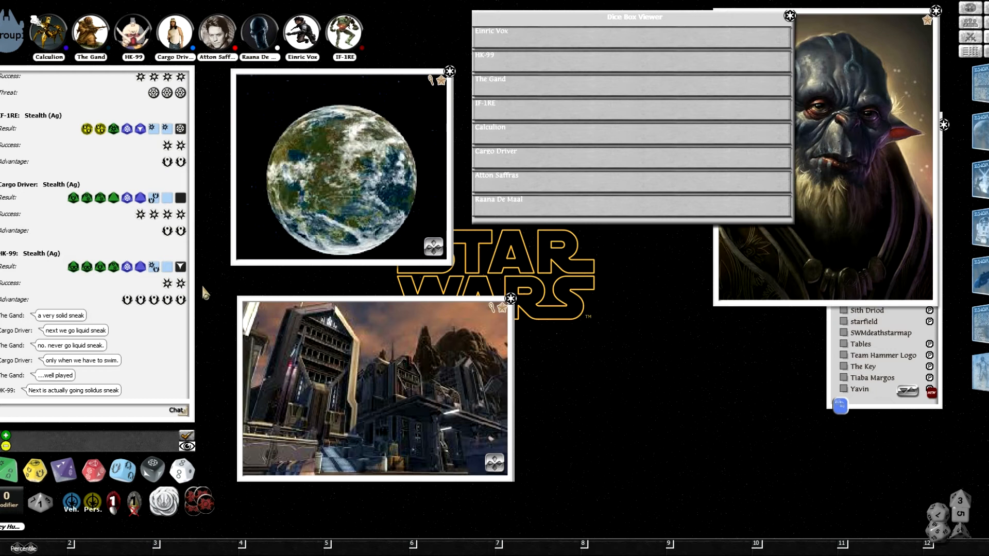
pyautogui.moveTo(185, 279)
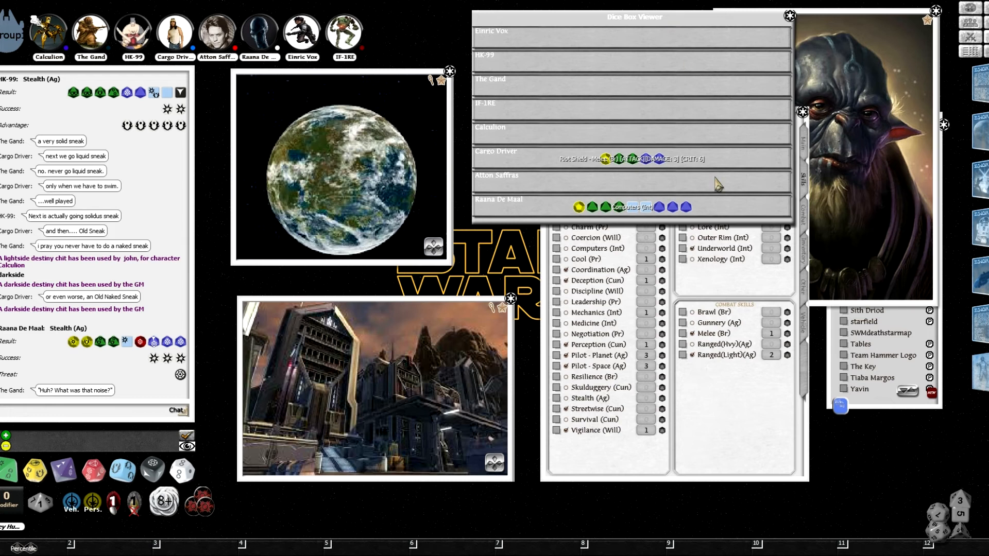
pyautogui.moveTo(318, 495)
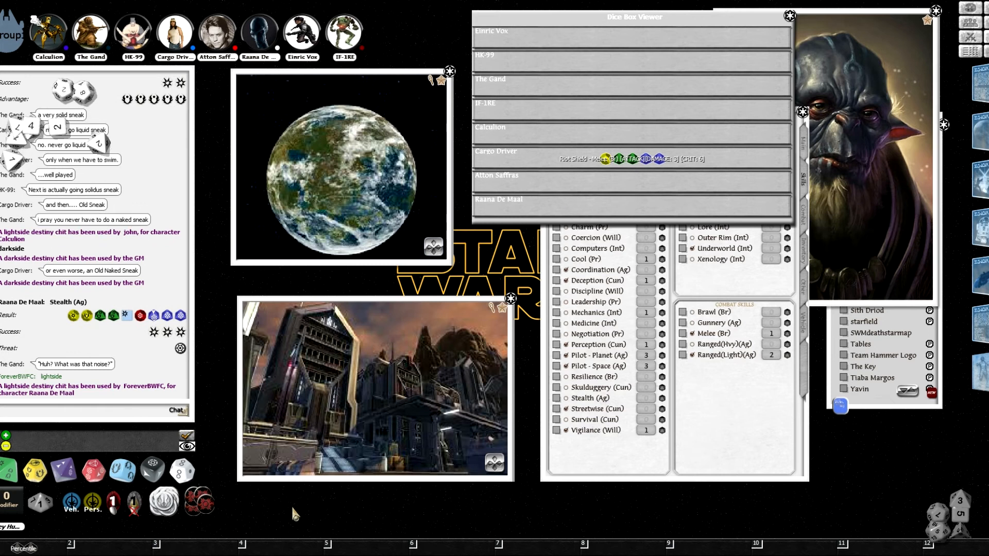
# Scroll the chat to the new Stealth rolls and Raana De Maal's light side destiny use.
pyautogui.scroll(-3)
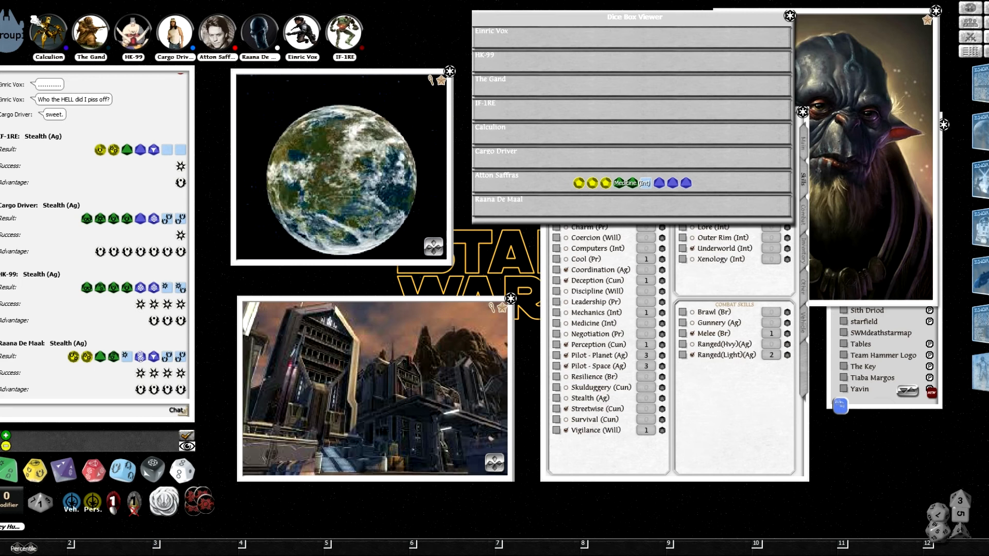
pyautogui.moveTo(209, 247)
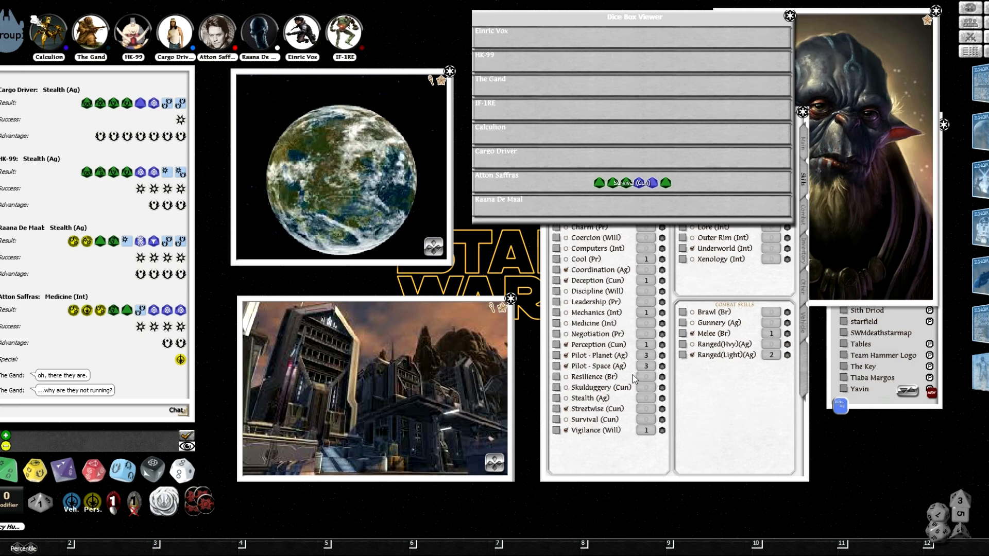
pyautogui.moveTo(284, 480)
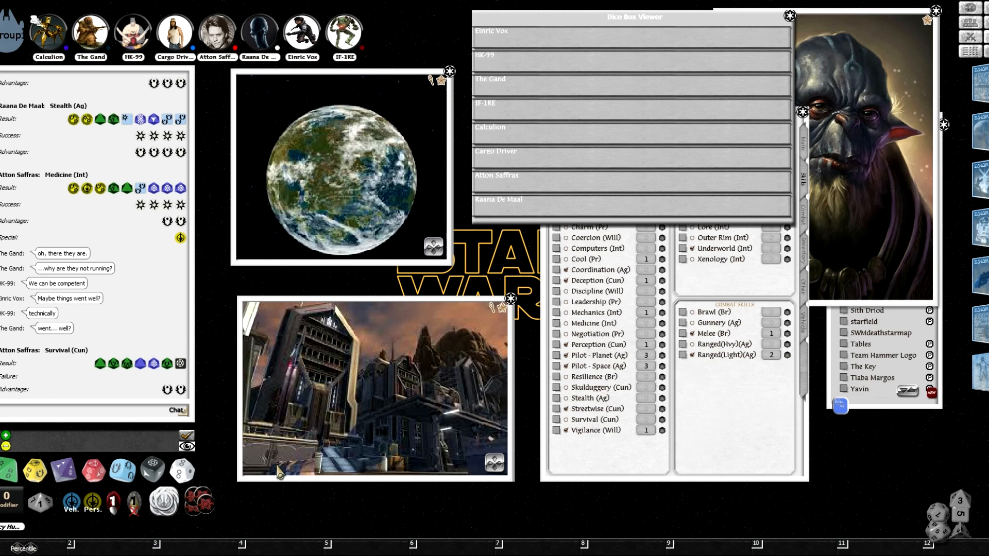
pyautogui.moveTo(426, 498)
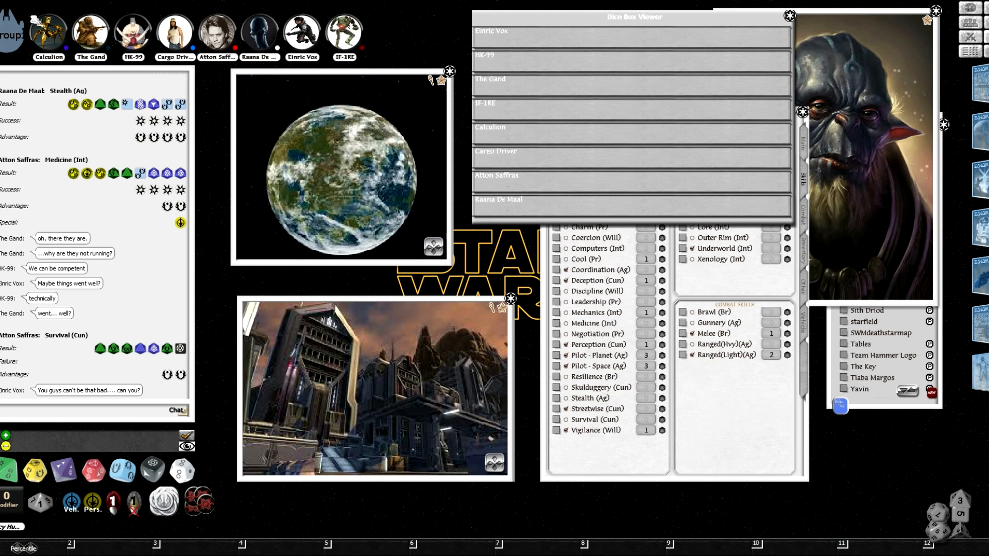
pyautogui.moveTo(138, 212)
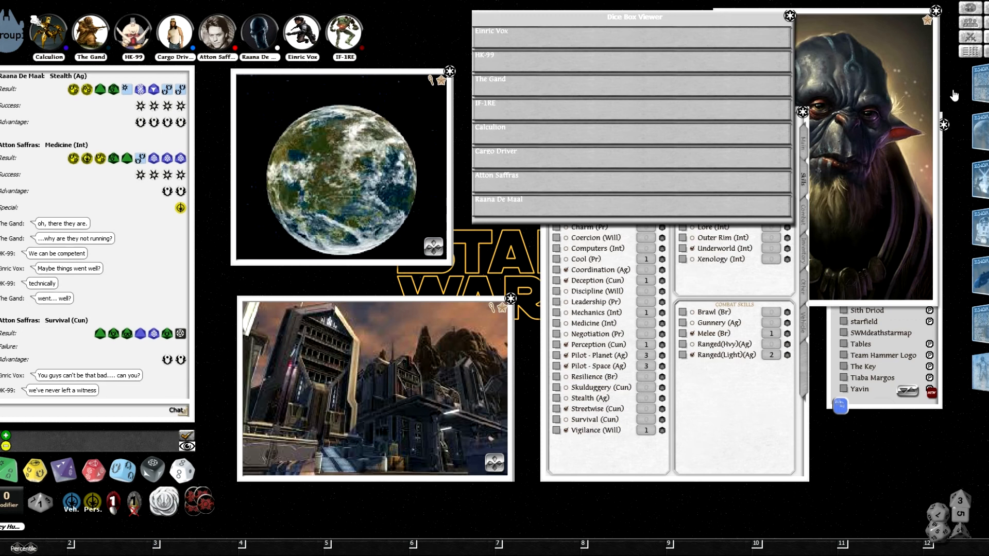
pyautogui.moveTo(666, 303)
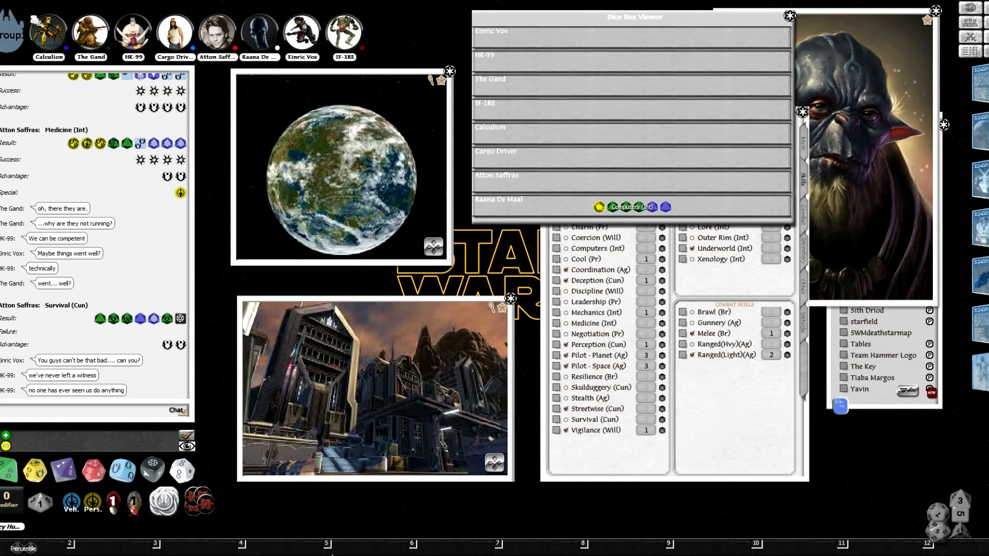
pyautogui.moveTo(234, 120)
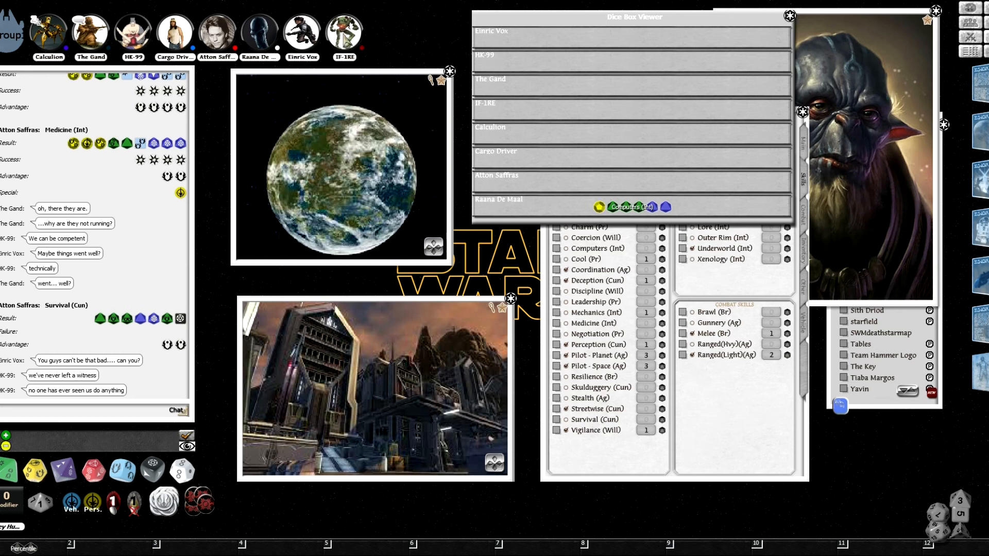
pyautogui.moveTo(321, 98)
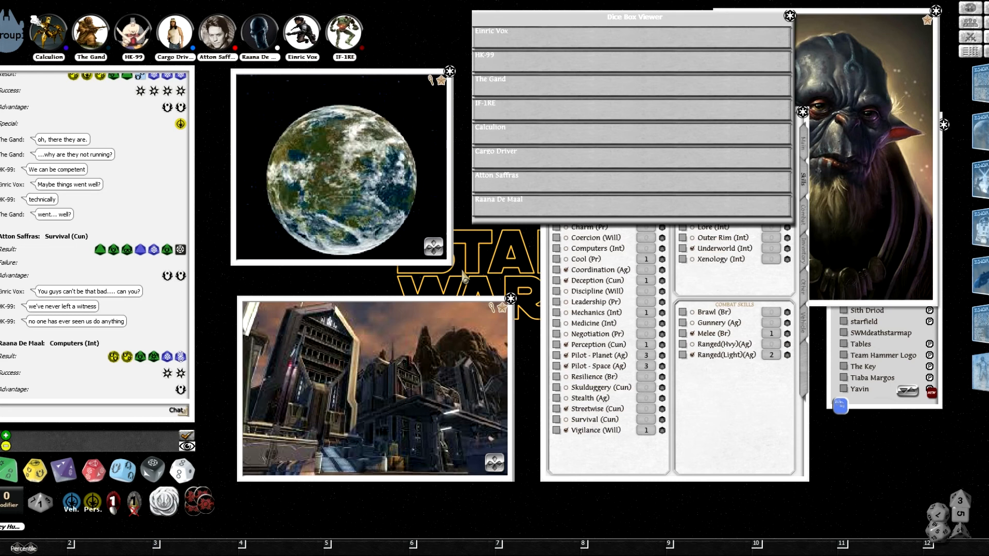
pyautogui.moveTo(389, 492)
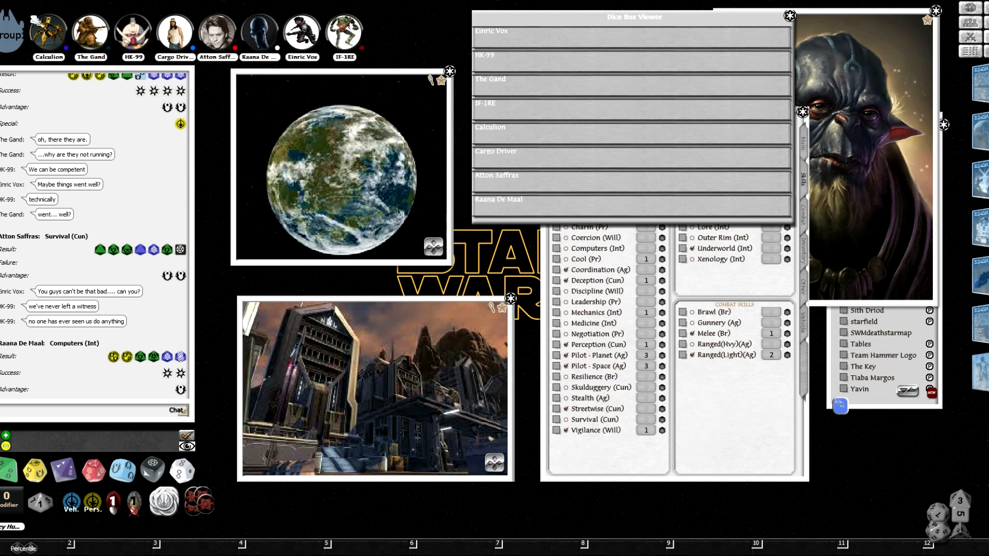
pyautogui.moveTo(444, 341)
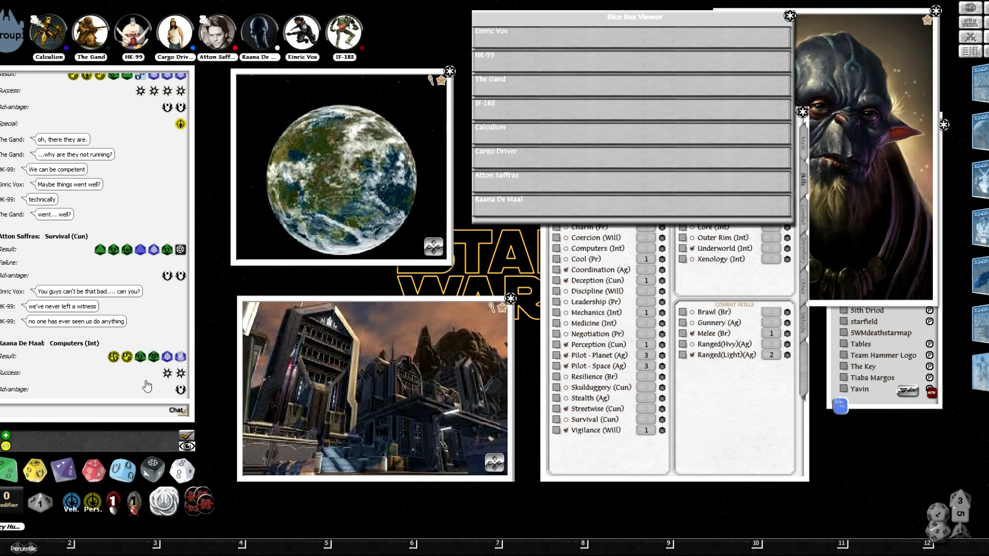
pyautogui.moveTo(146, 385)
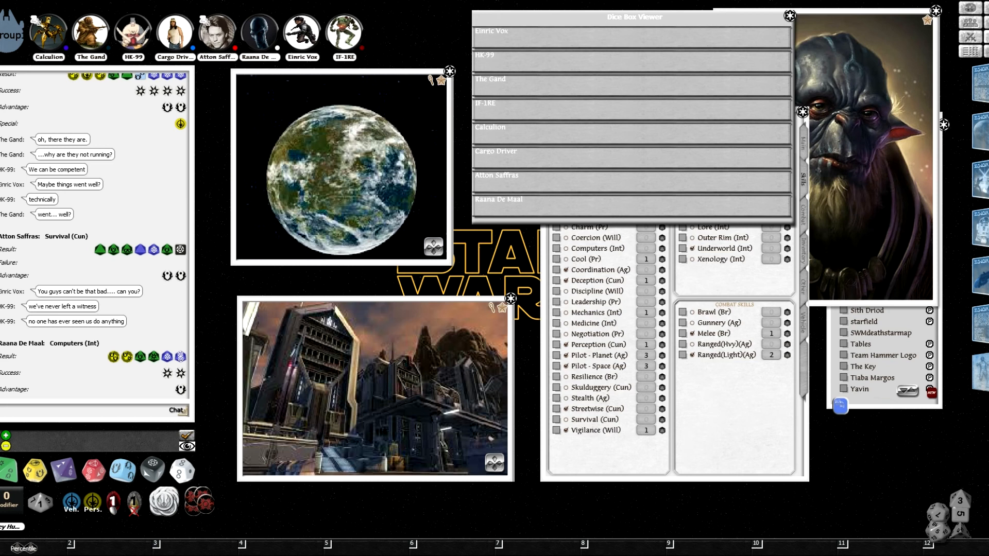
pyautogui.moveTo(730, 477)
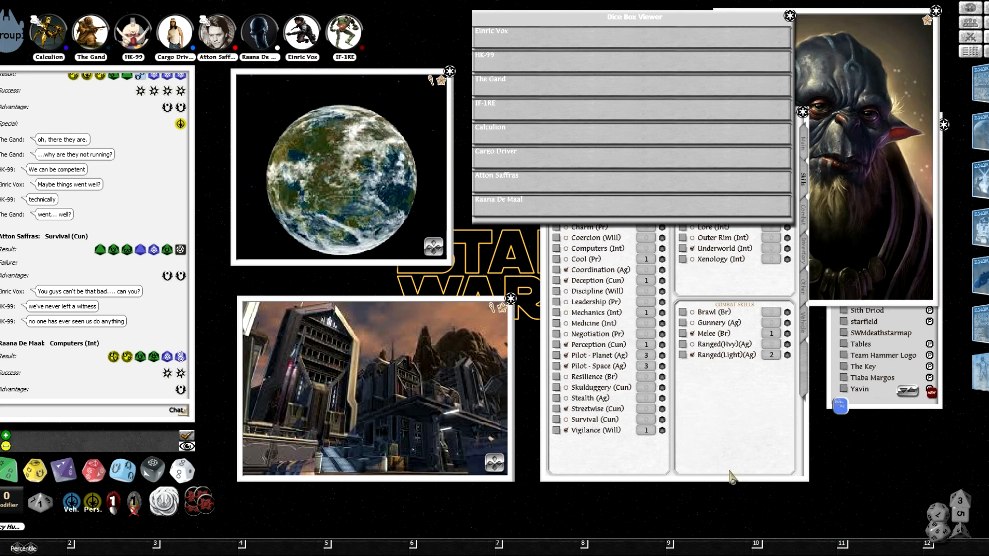
pyautogui.moveTo(731, 477)
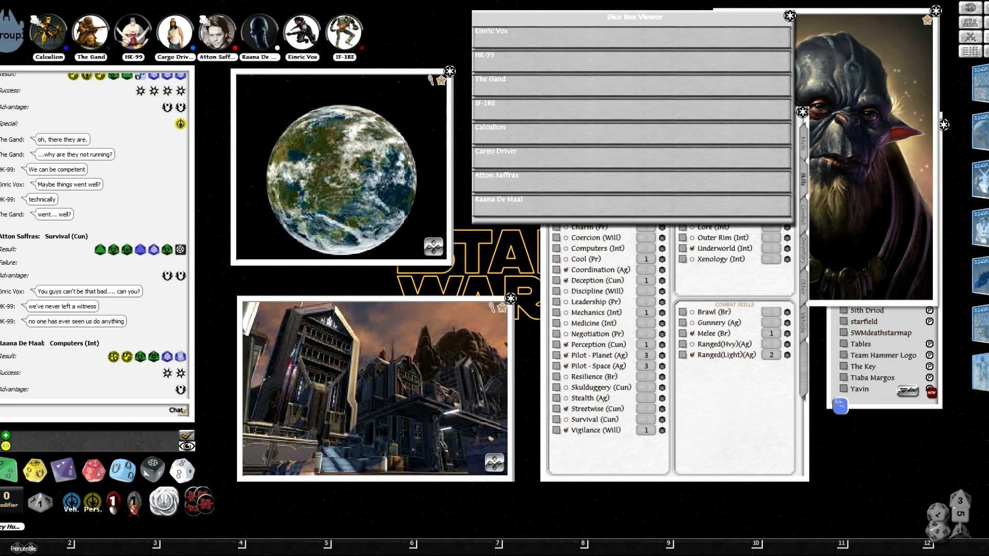
pyautogui.moveTo(436, 214)
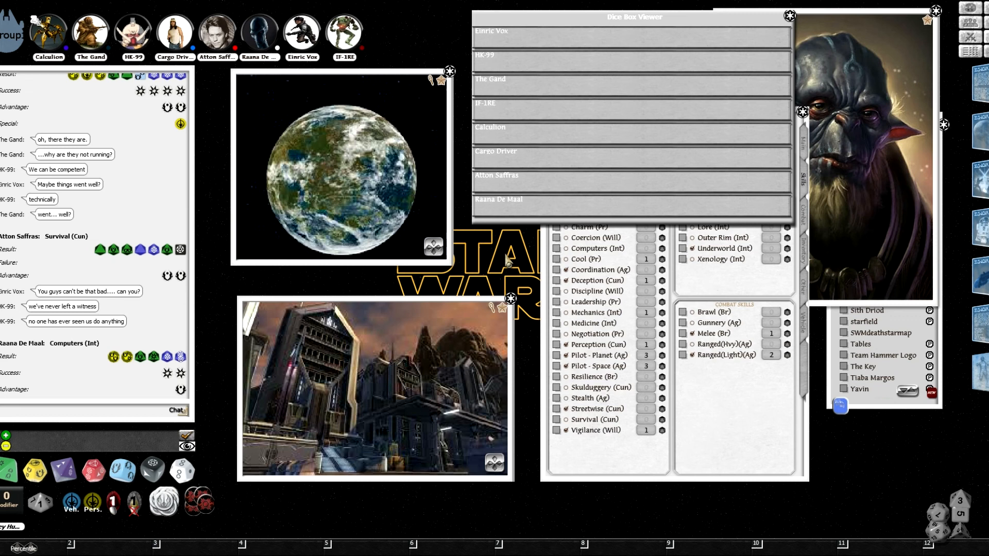
pyautogui.moveTo(721, 238)
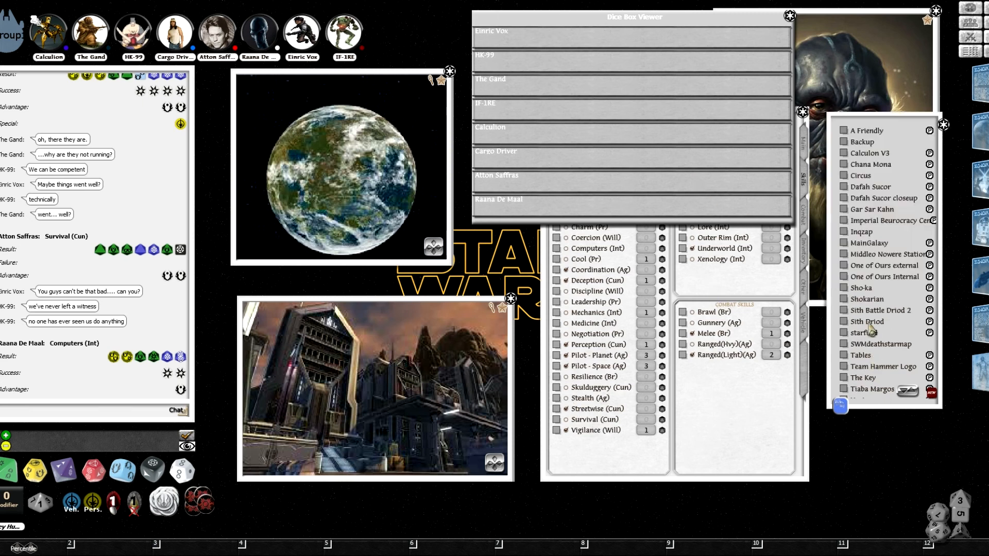
# Open the Back Up Plans meme handout from the Journal for the players.
pyautogui.click(861, 141)
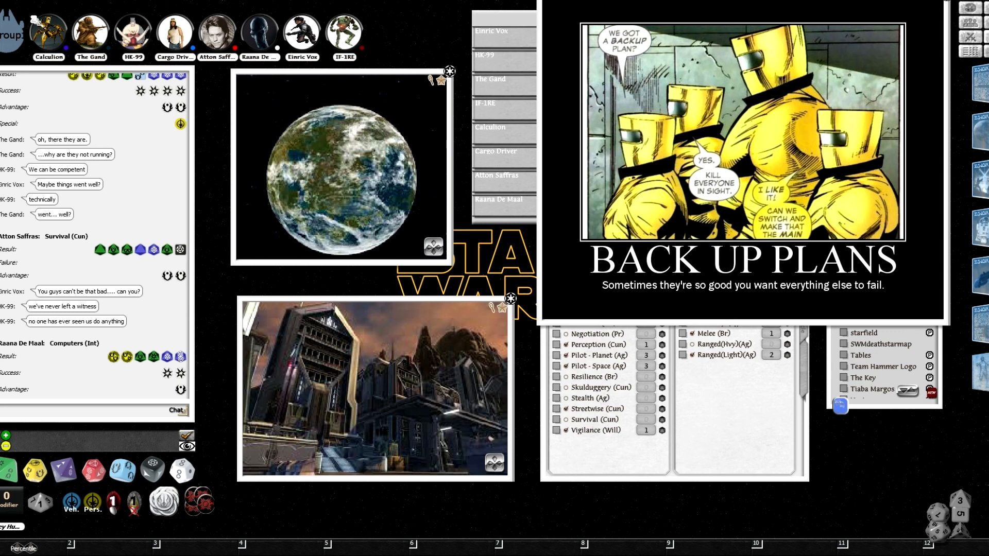
pyautogui.moveTo(368, 481)
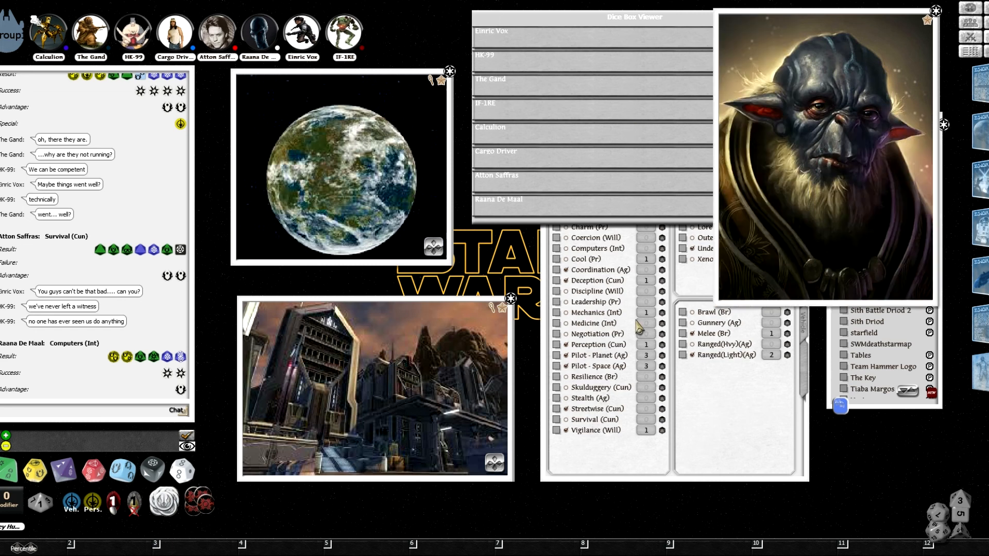
pyautogui.moveTo(637, 326)
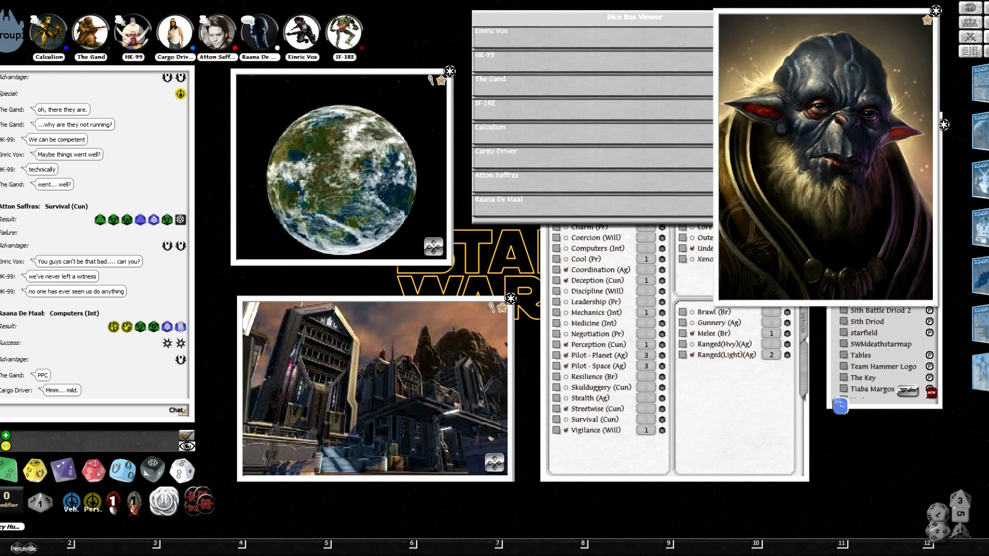
# Bring the Cargo Driver sheet above the NPC portrait, then close it.
pyautogui.click(496, 150)
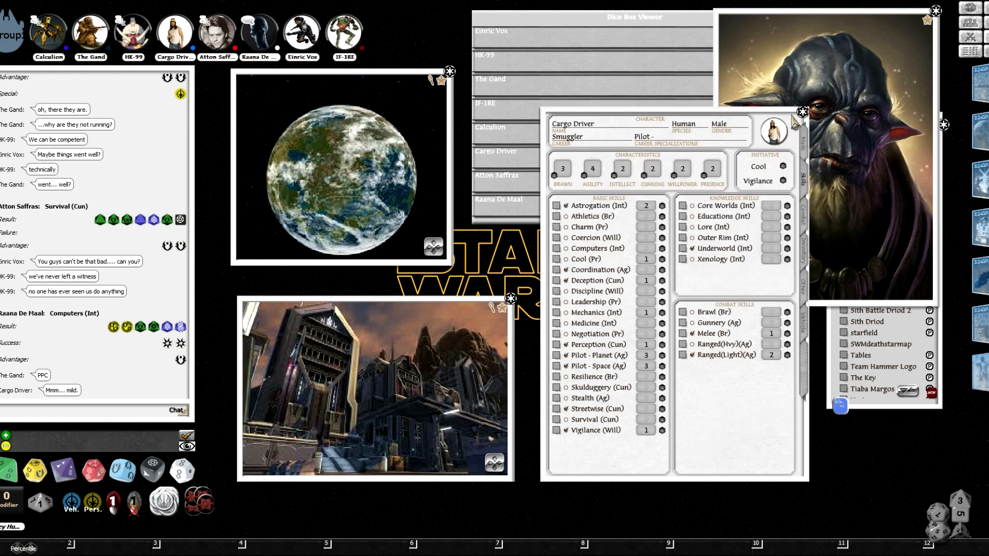
pyautogui.click(801, 111)
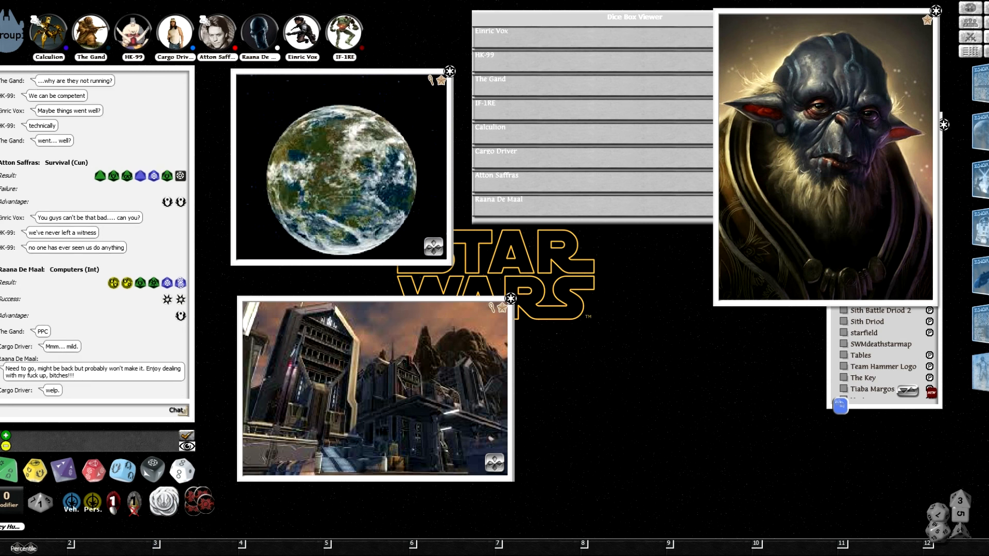
pyautogui.moveTo(700, 429)
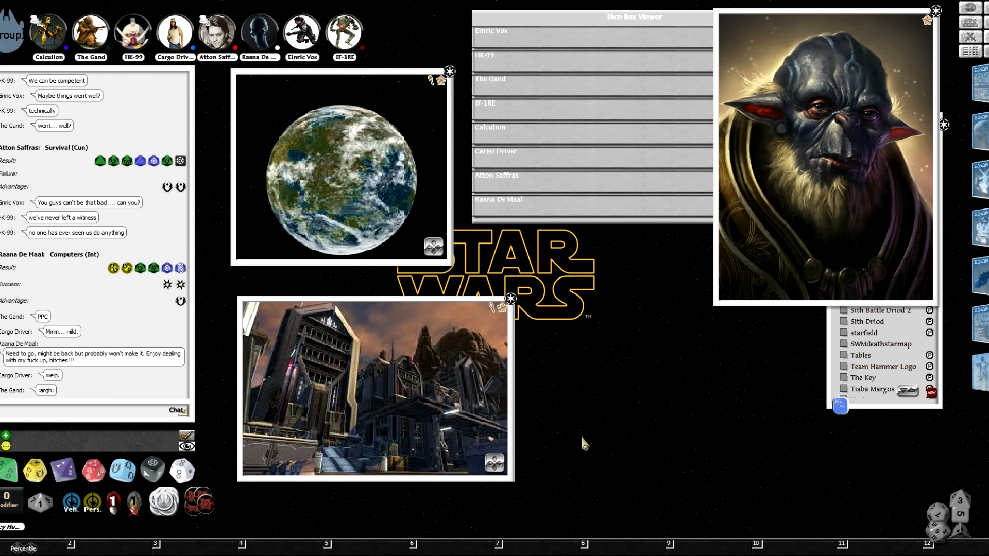
pyautogui.moveTo(287, 491)
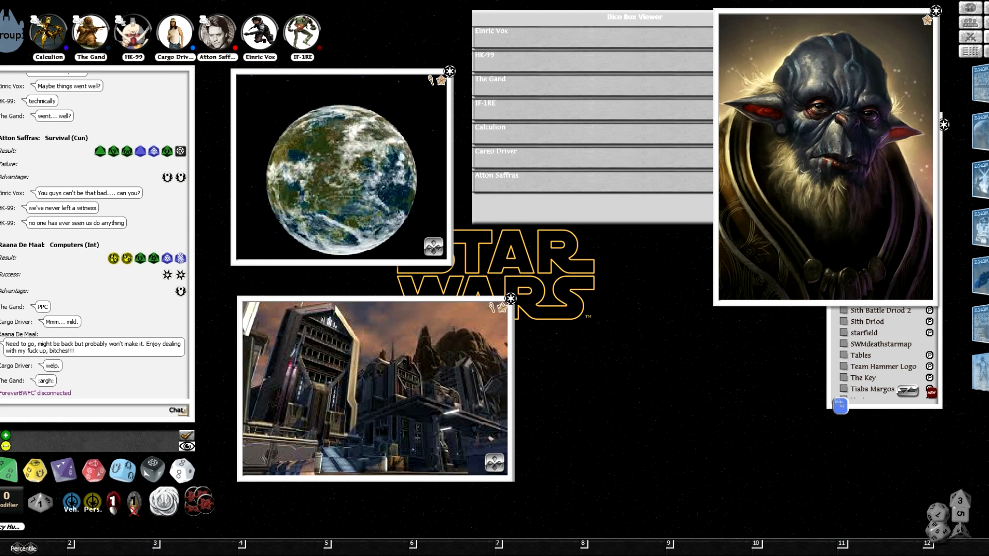
pyautogui.moveTo(457, 263)
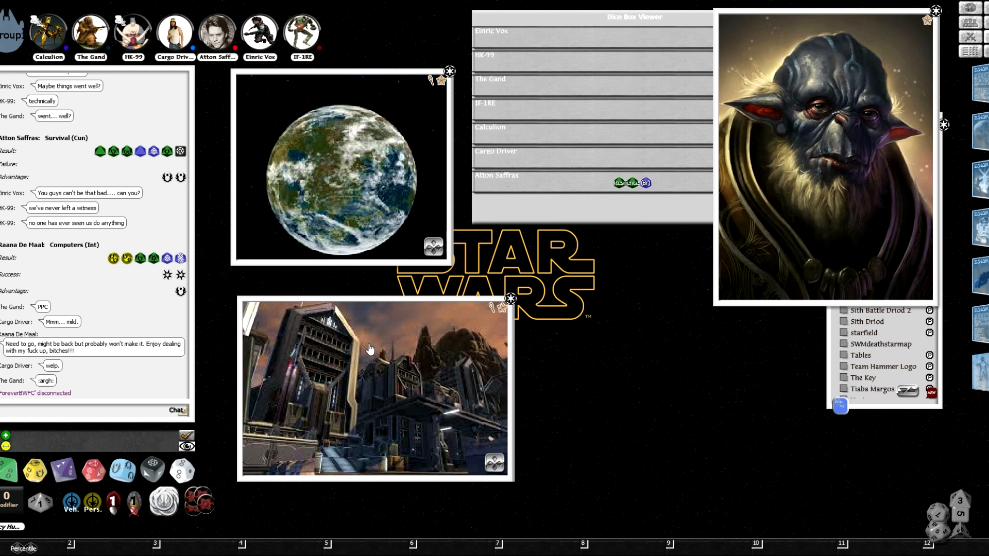
pyautogui.moveTo(374, 406)
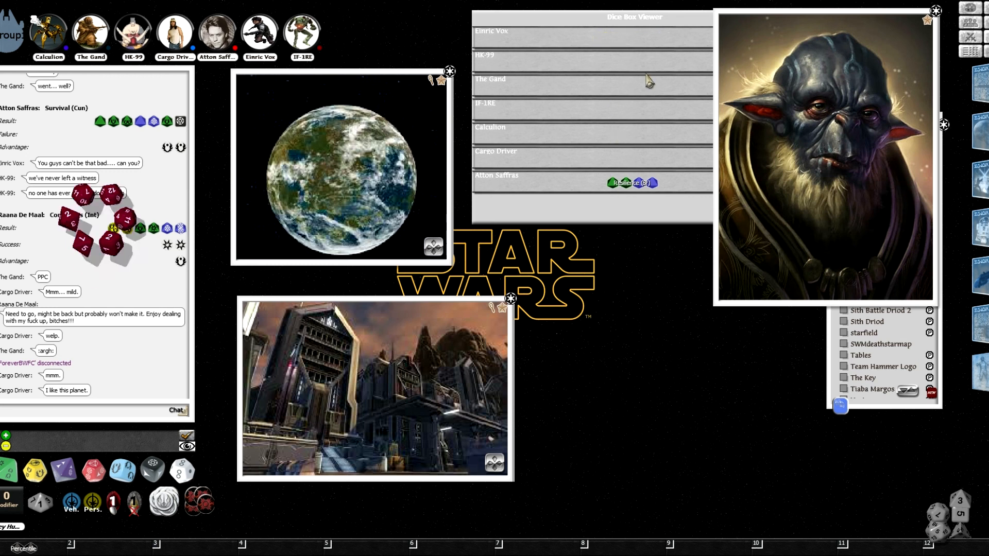
# Scroll the chat down to Eirnic Vox's Streetwise (Cun) roll result.
pyautogui.scroll(-3)
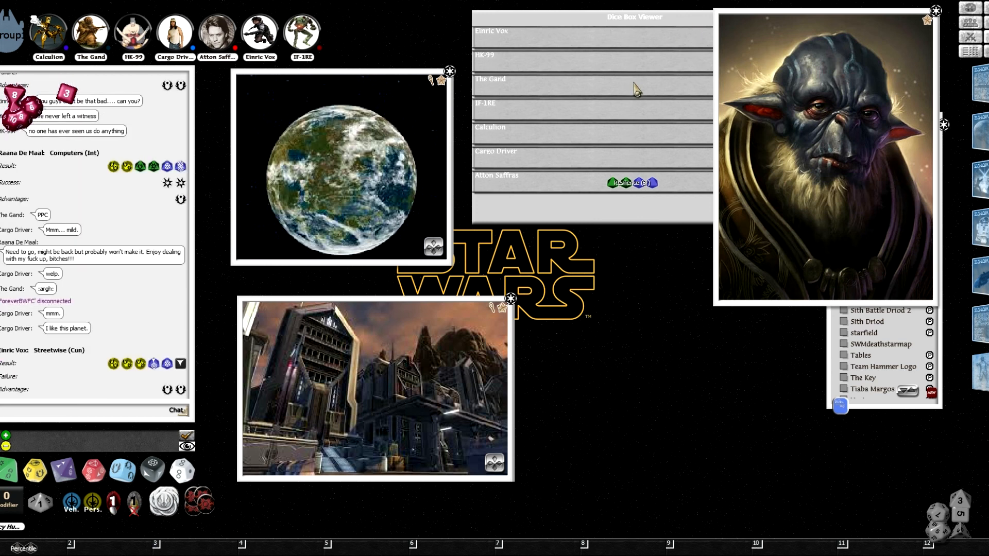
pyautogui.moveTo(621, 129)
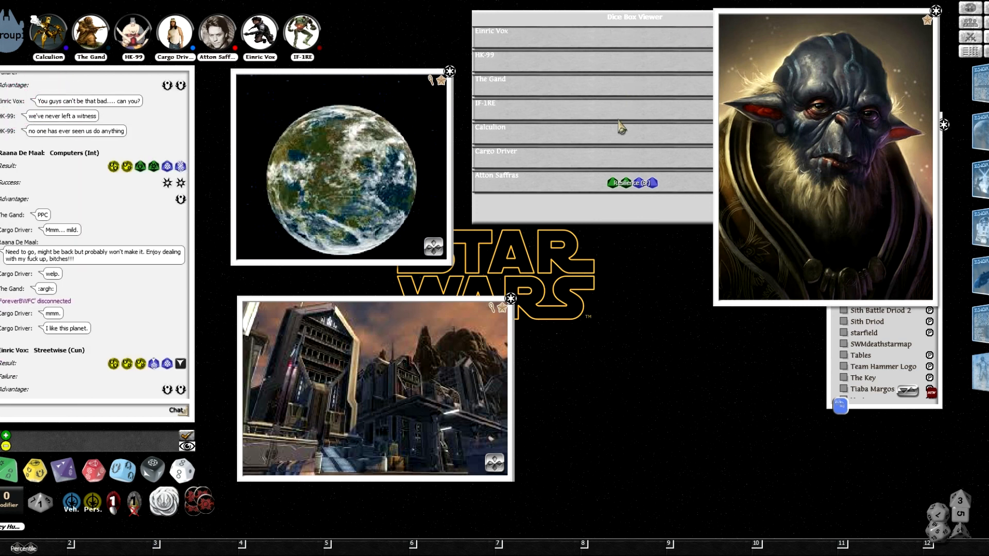